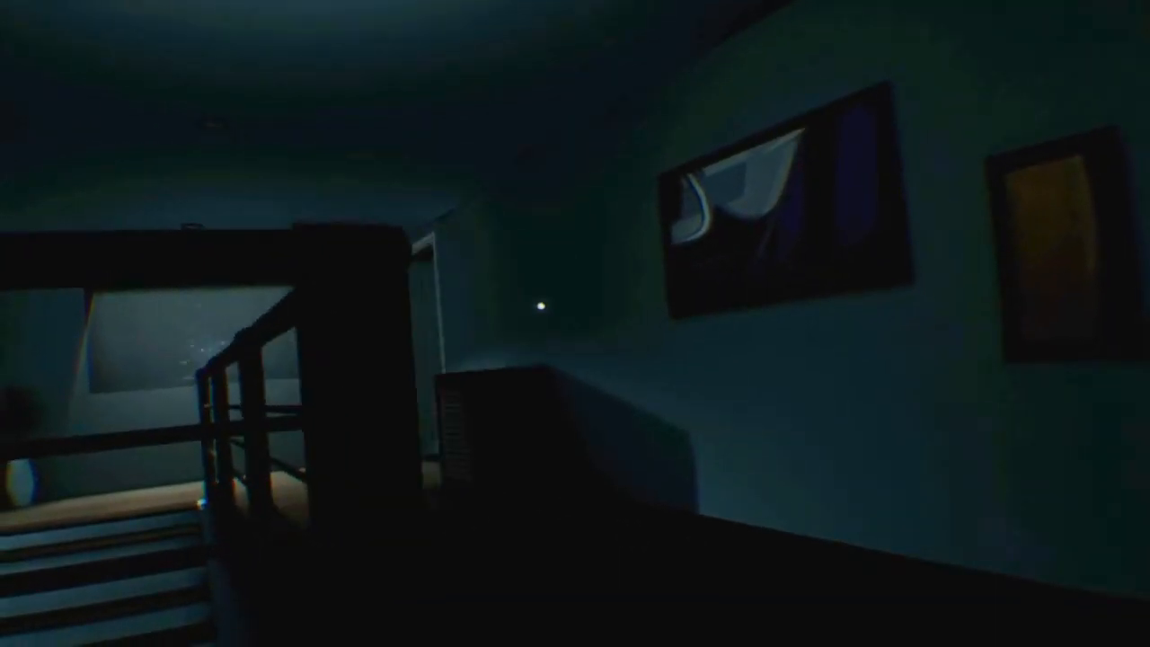
mouse_move(575, 323)
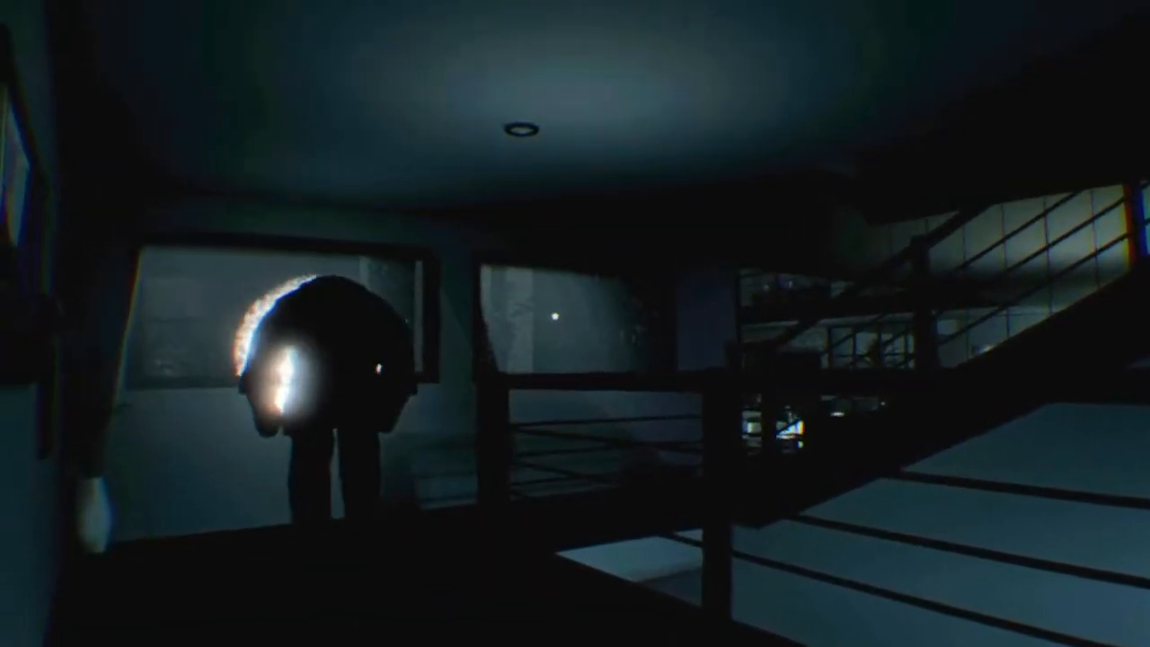
- Pause the game briefly, then resume while the intruder passes the landing
key(Escape)
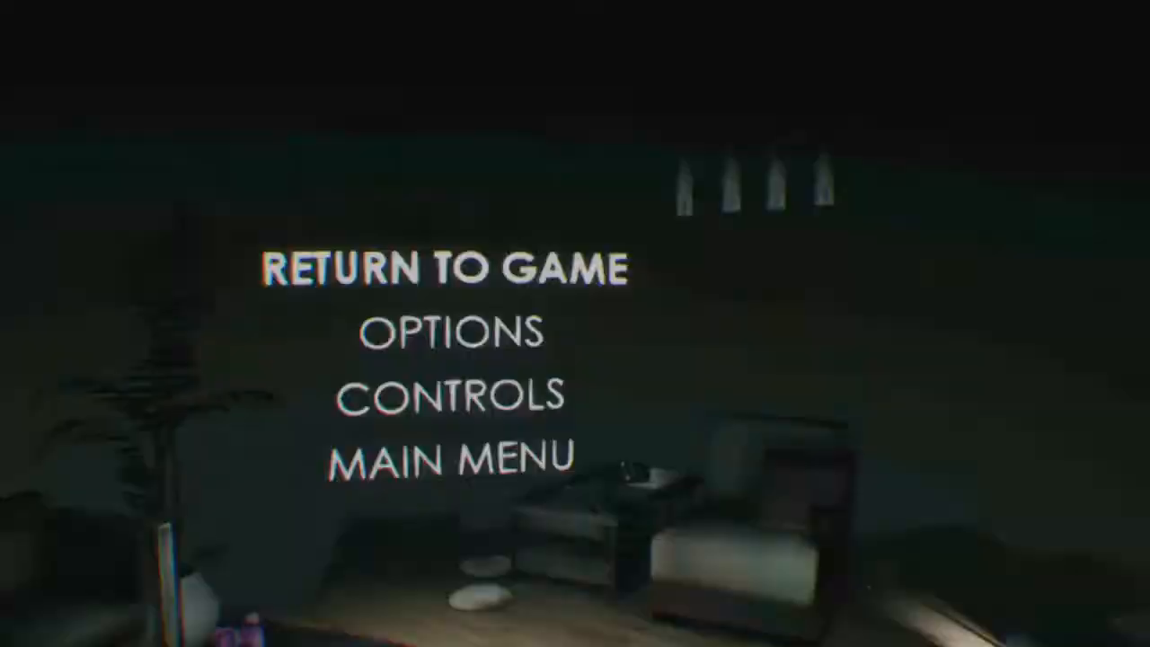
click(446, 268)
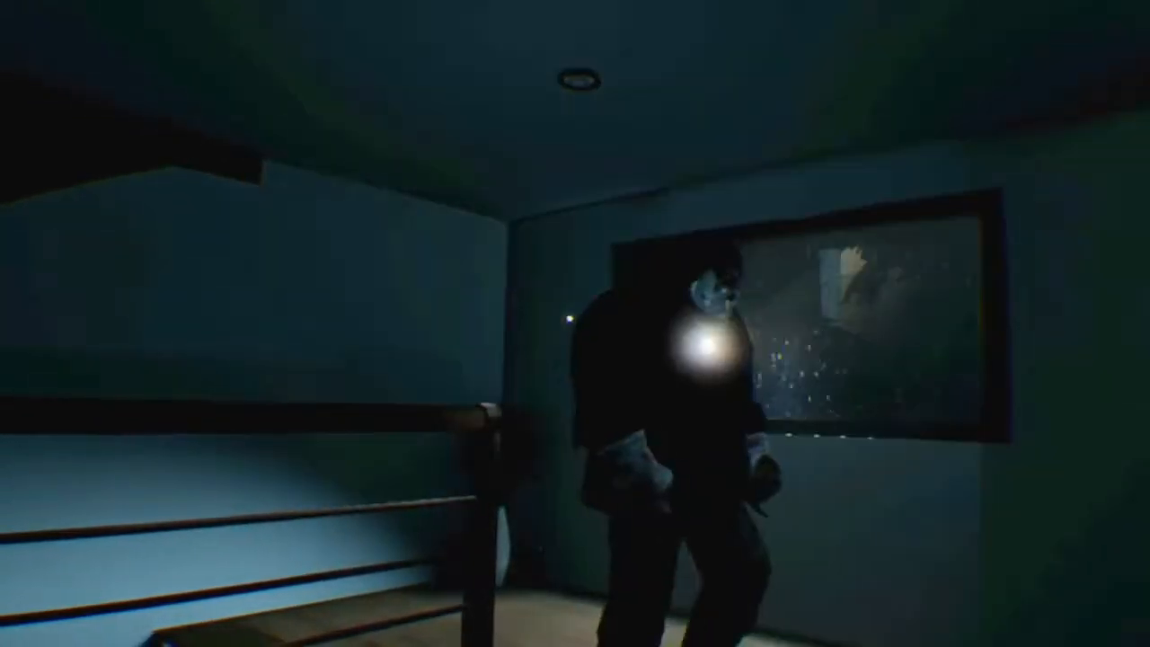
key(Escape)
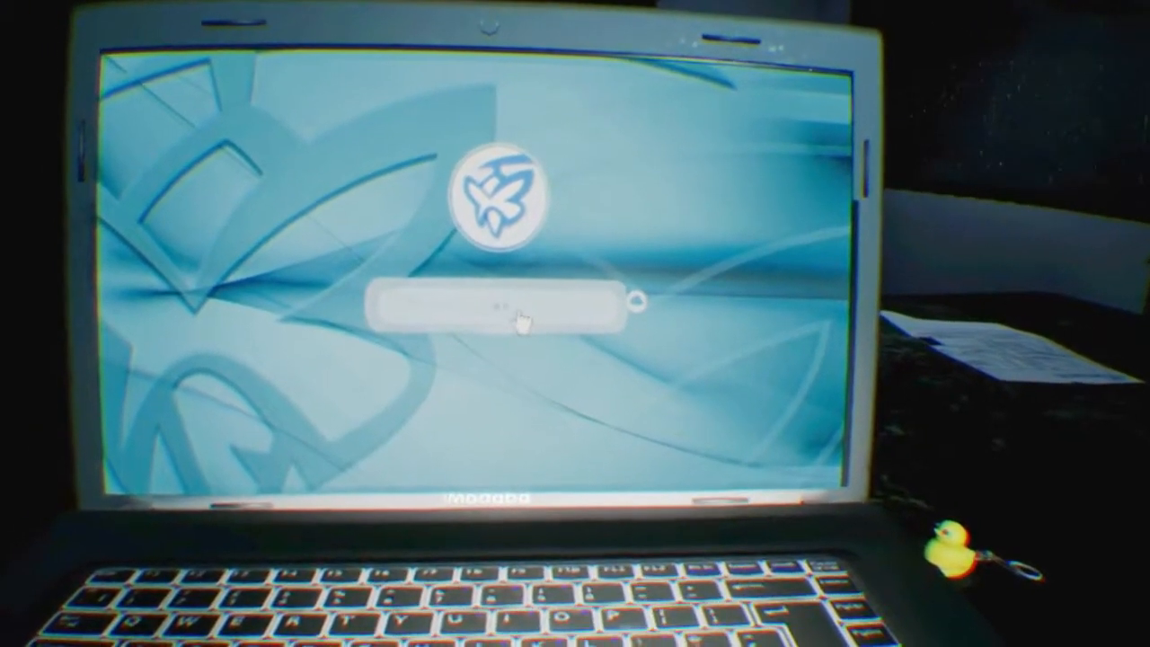
text(password)
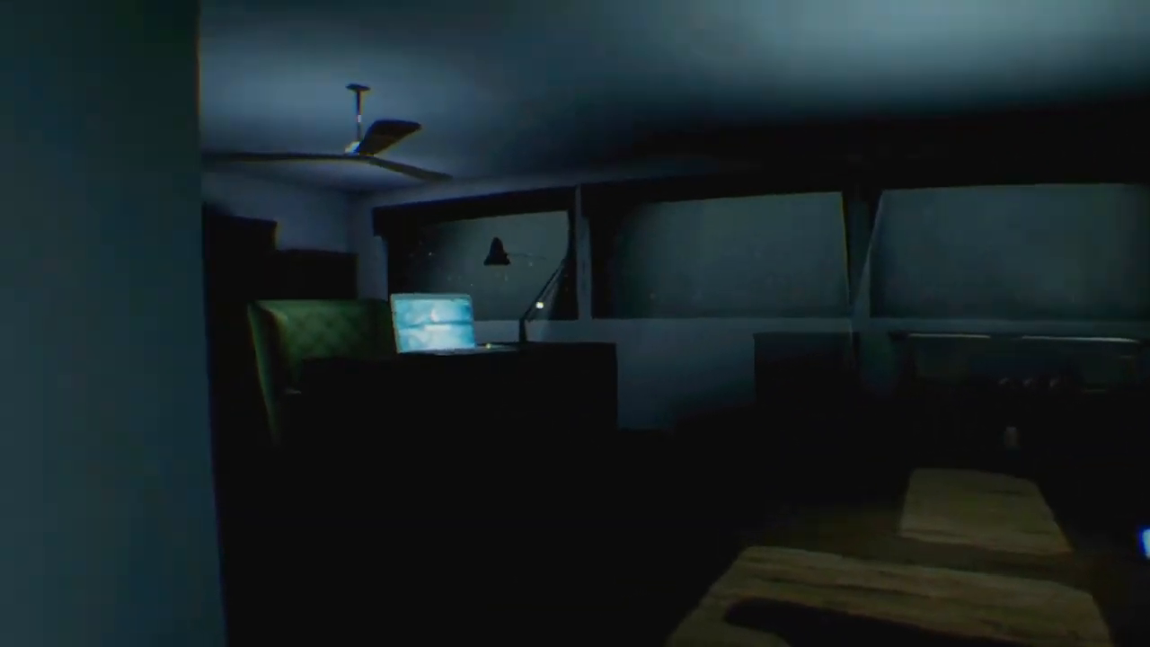
mouse_move(575, 324)
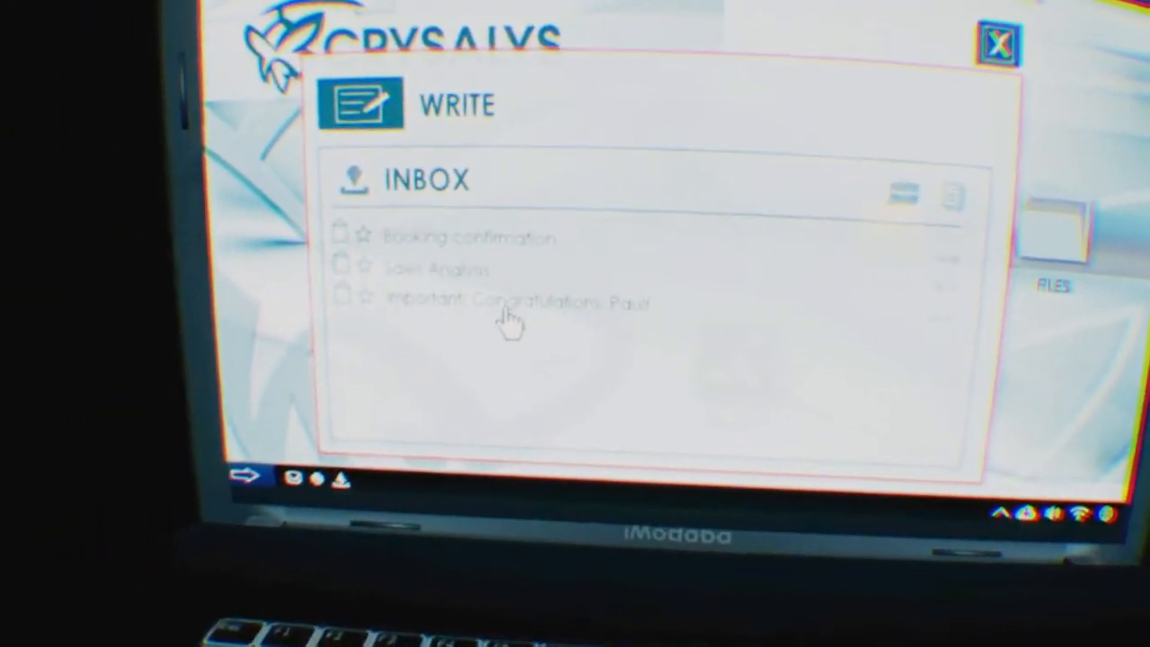
- Read the 'Important: Congratulations, Paul!' email in the Crysalys inbox
click(517, 302)
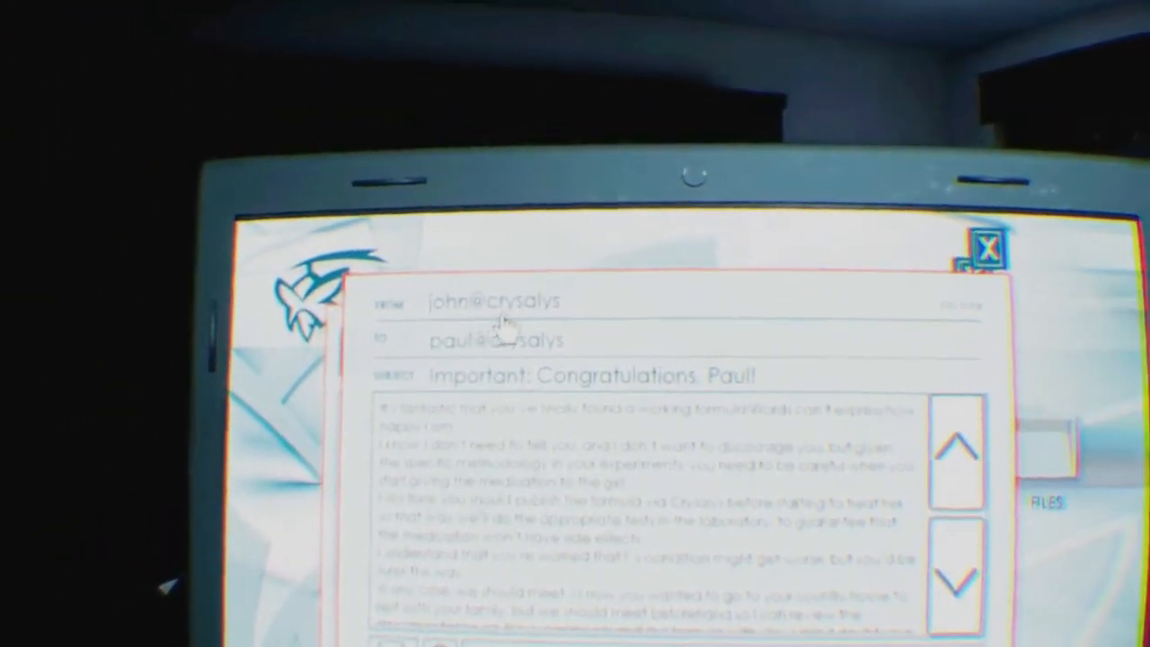